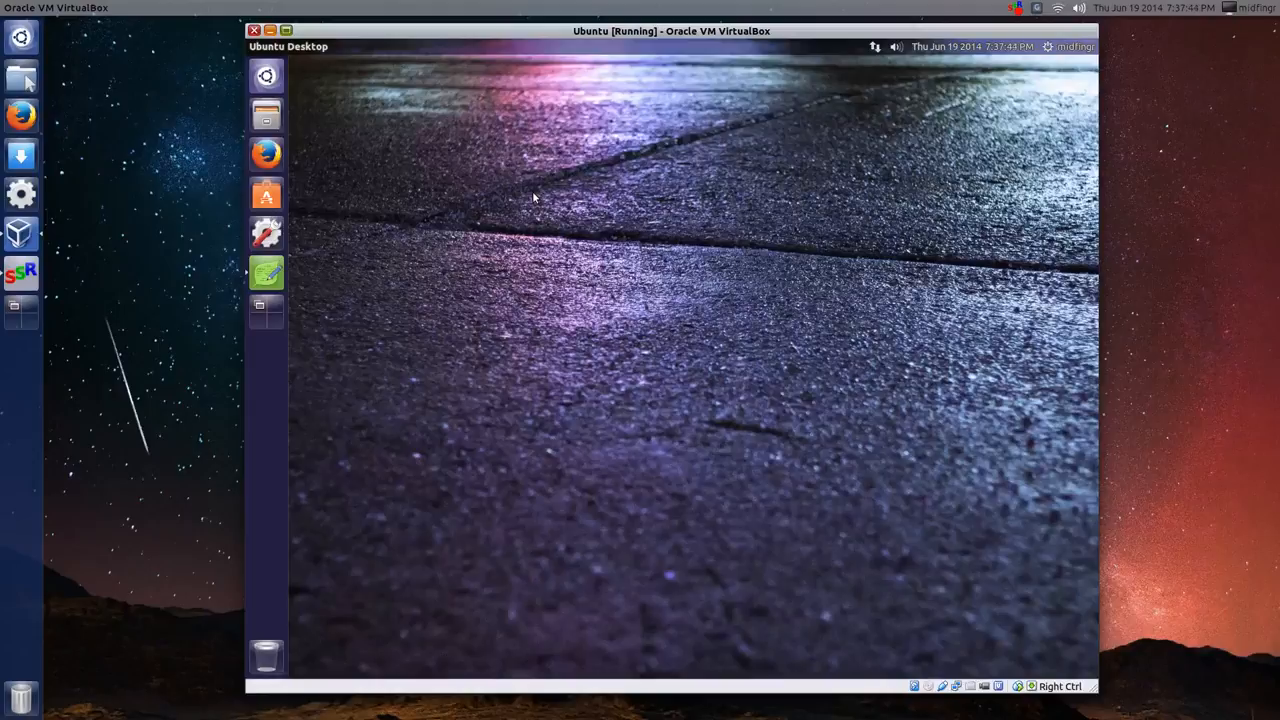
Step: Show the plymouth-theme note listing the search, install, select and update-initramfs commands
left_click(266, 272)
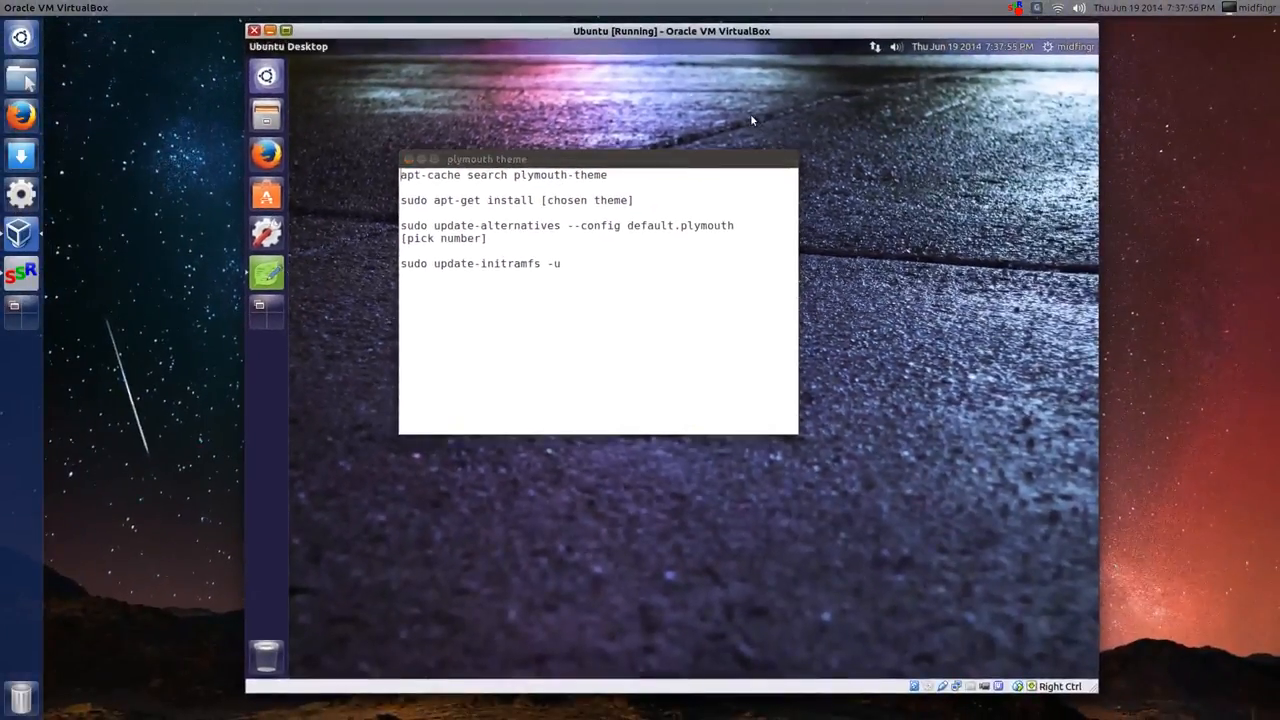
mouse_move(676, 120)
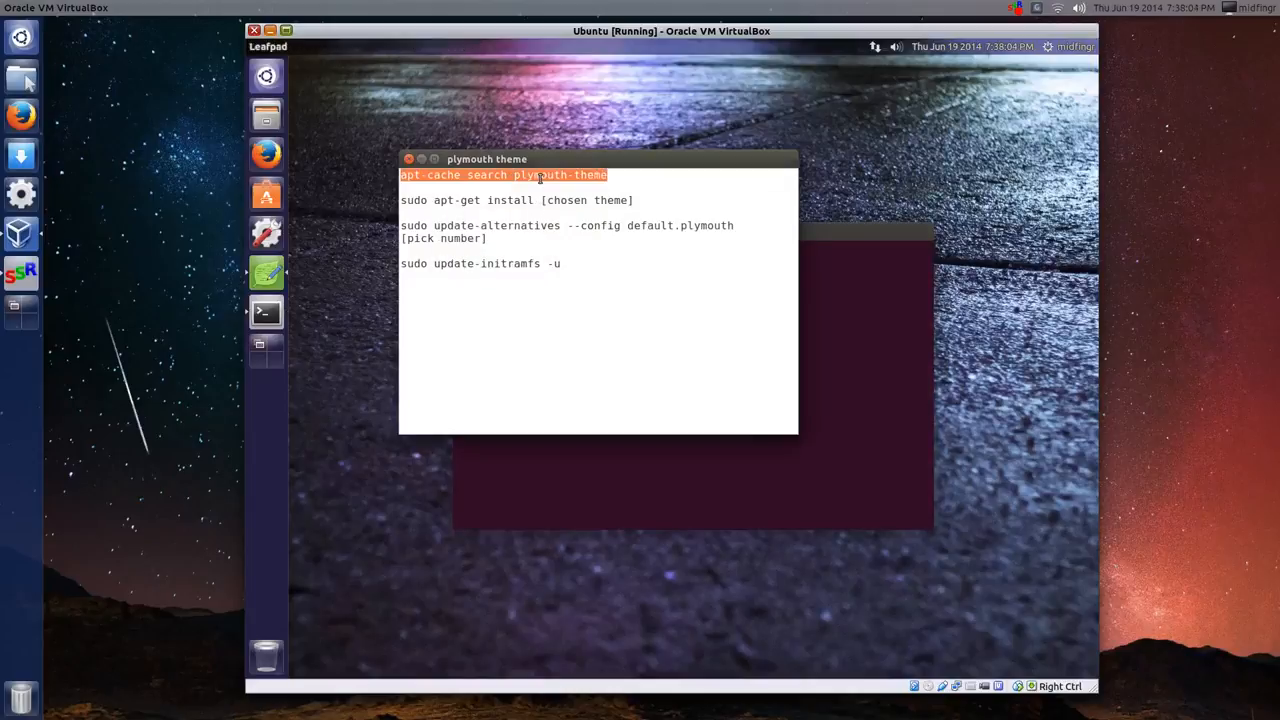
Step: Bring the Terminal window to the front at an empty shell prompt
right_click(540, 182)
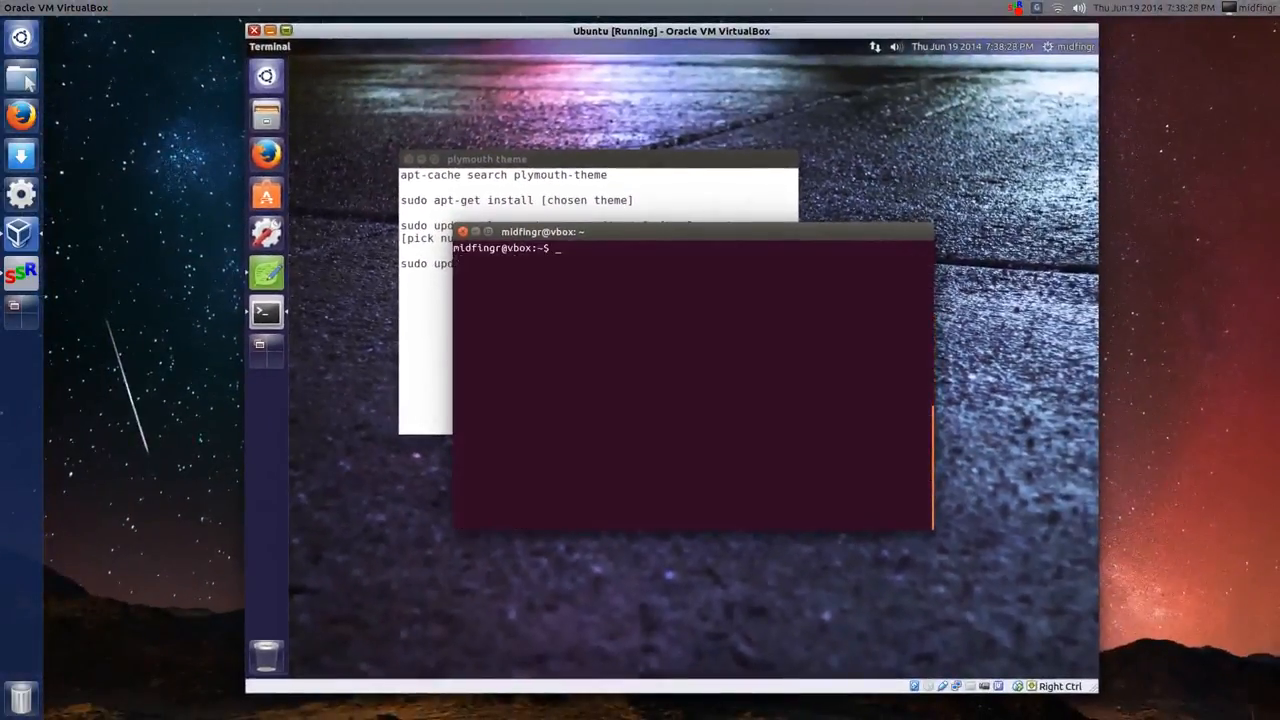
Step: Run 'sudo apt-get install plymouth-theme-solar' and authorise it with the sudo password
type("sudo")
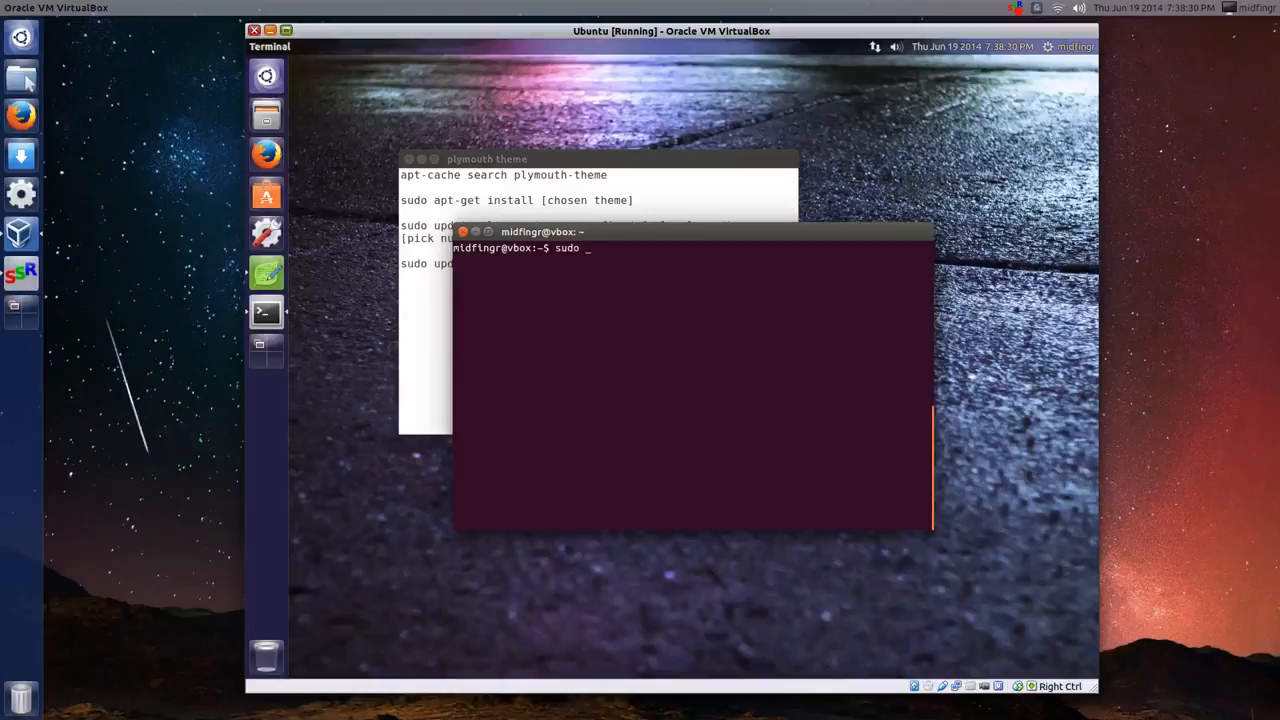
type("apt")
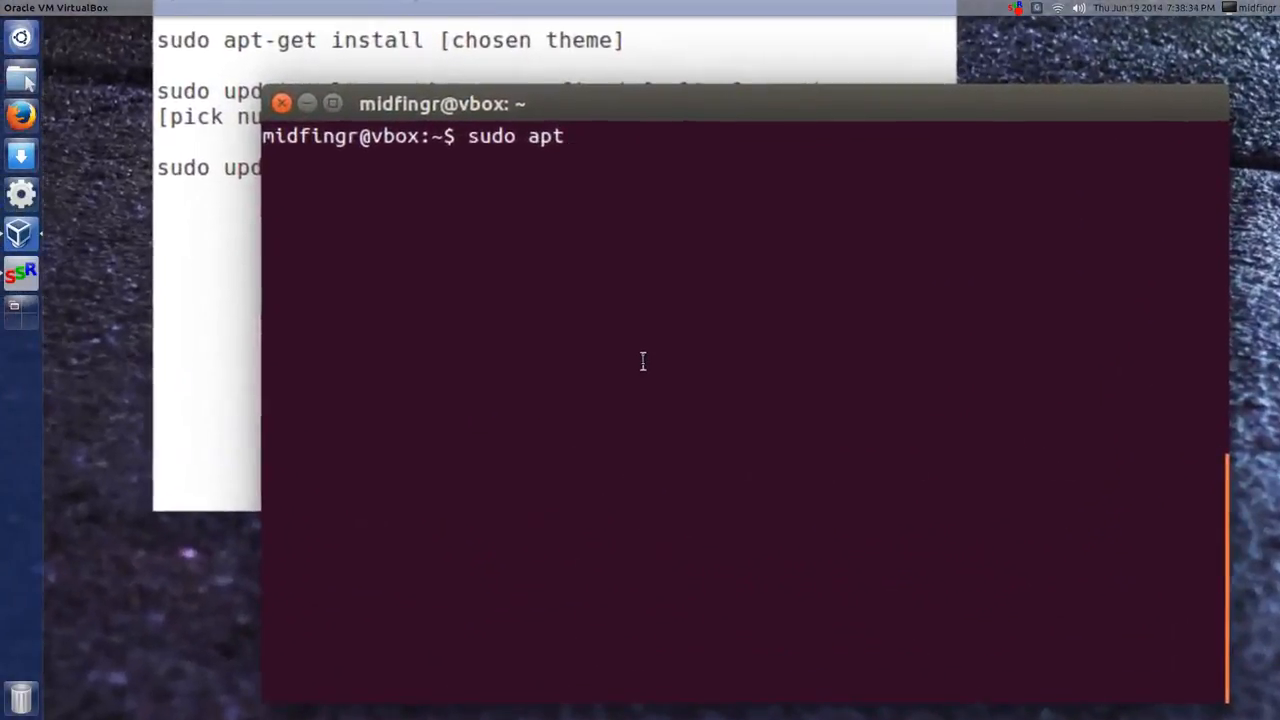
type("-get")
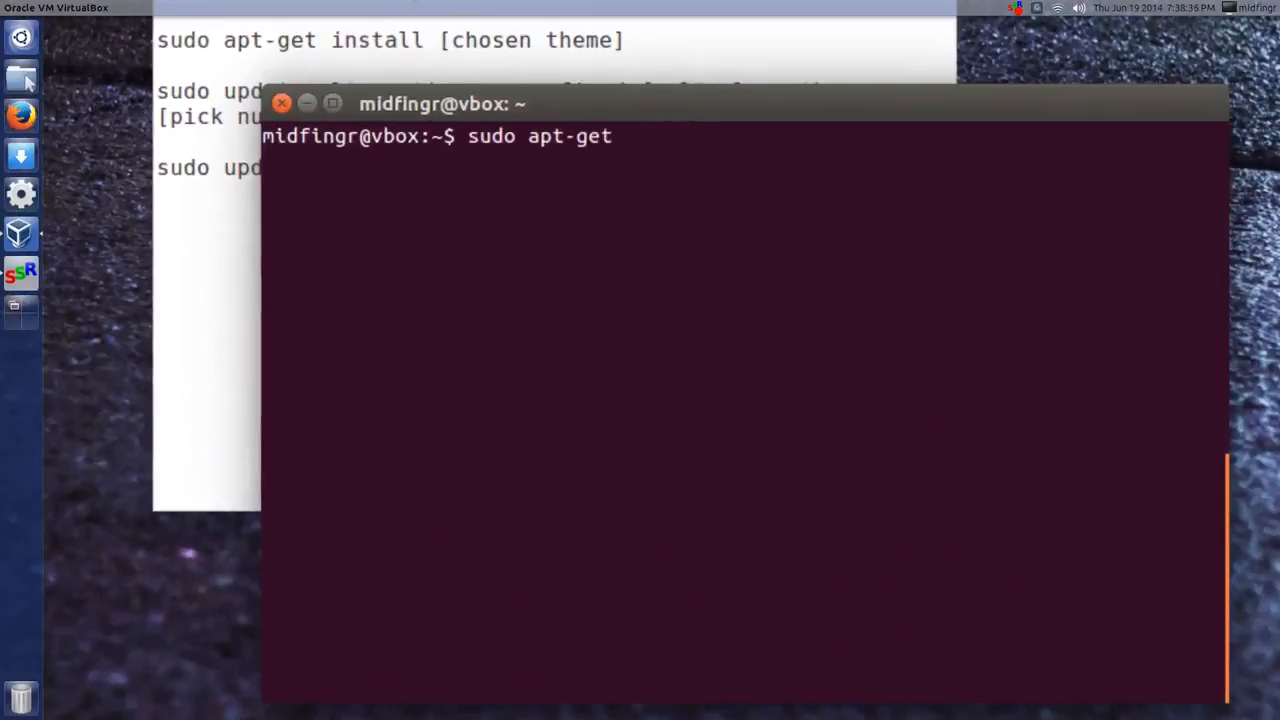
type("install")
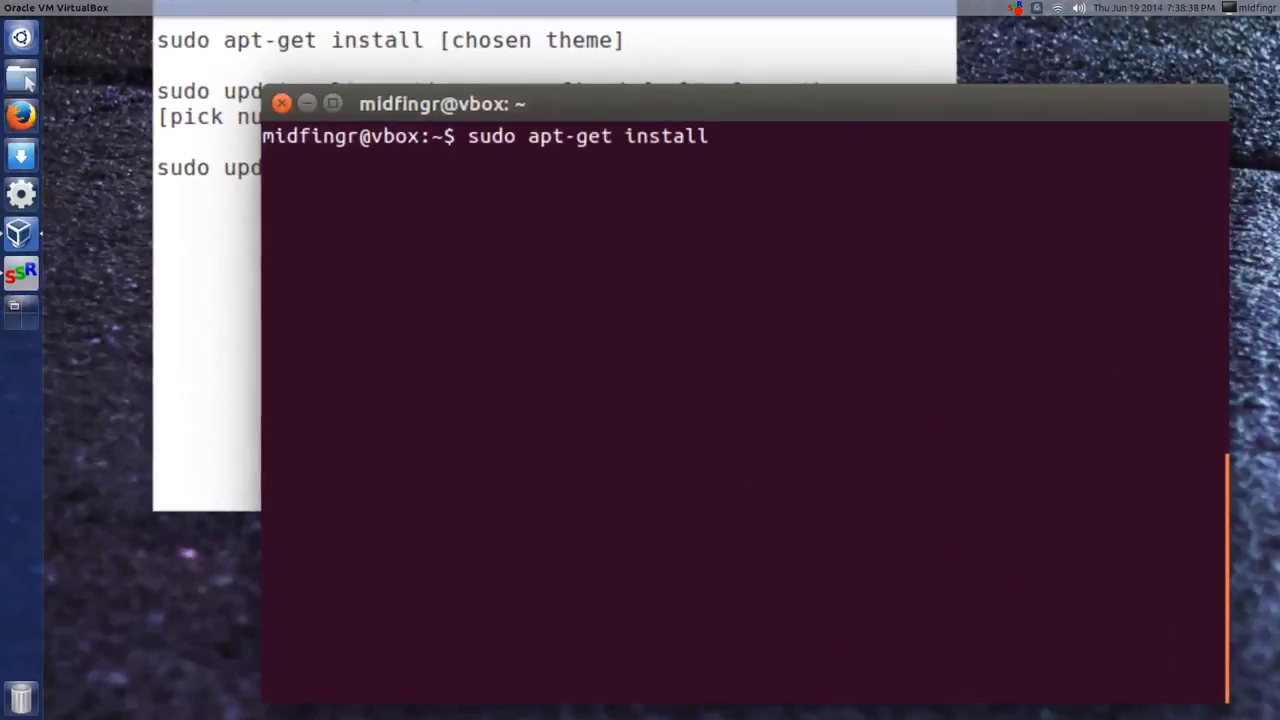
right_click(656, 420)
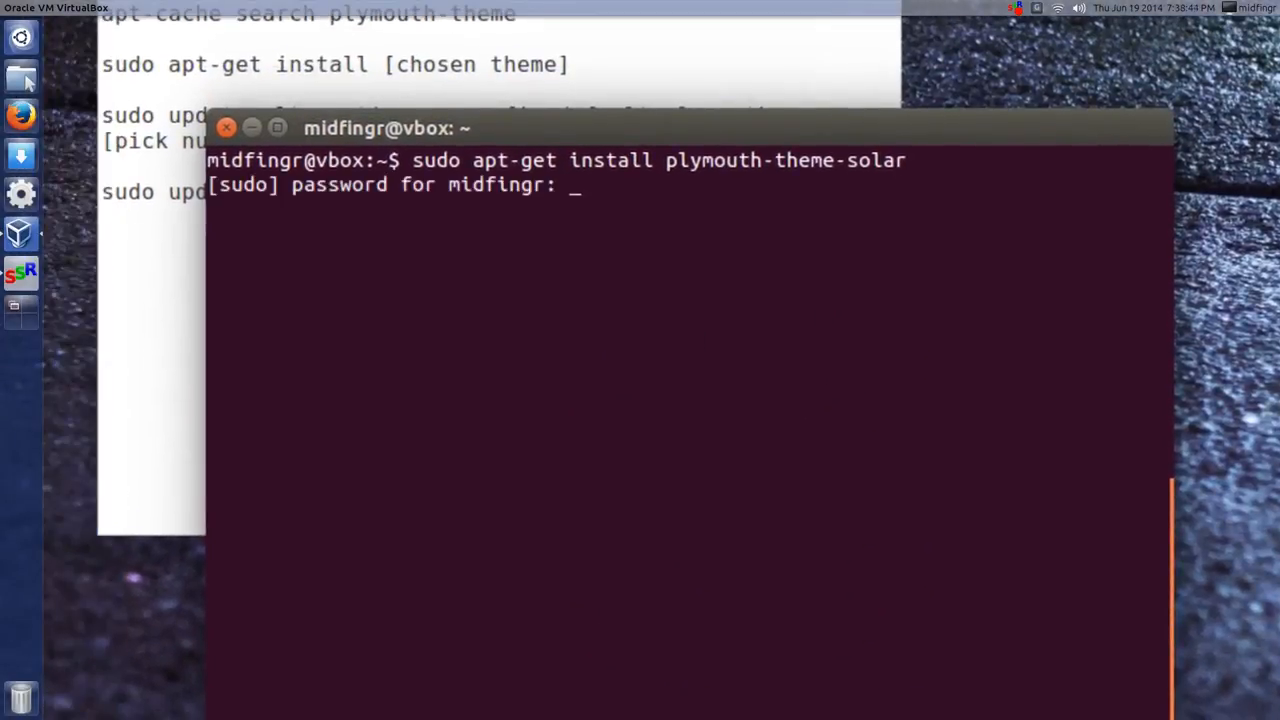
key("Return")
type("sudo update-alternatives --config default.plymouth")
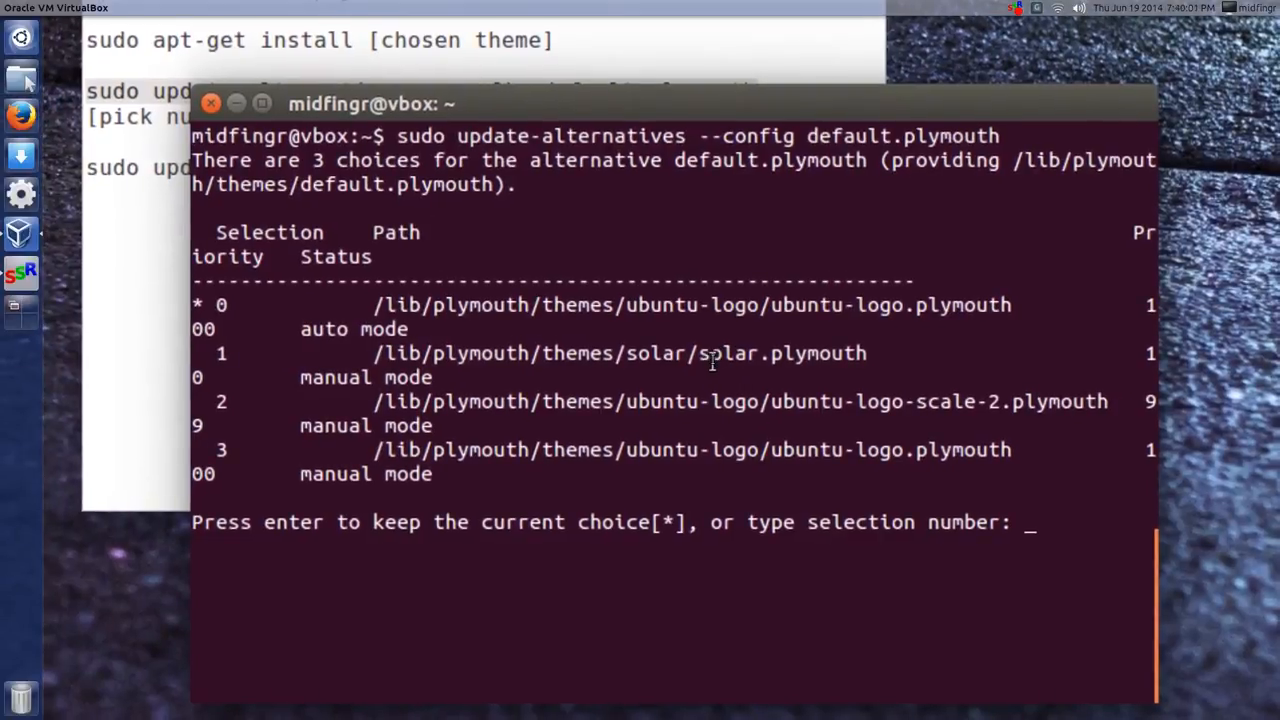
Step: Choose alternative 1, solar.plymouth, as the default Plymouth theme
type("1")
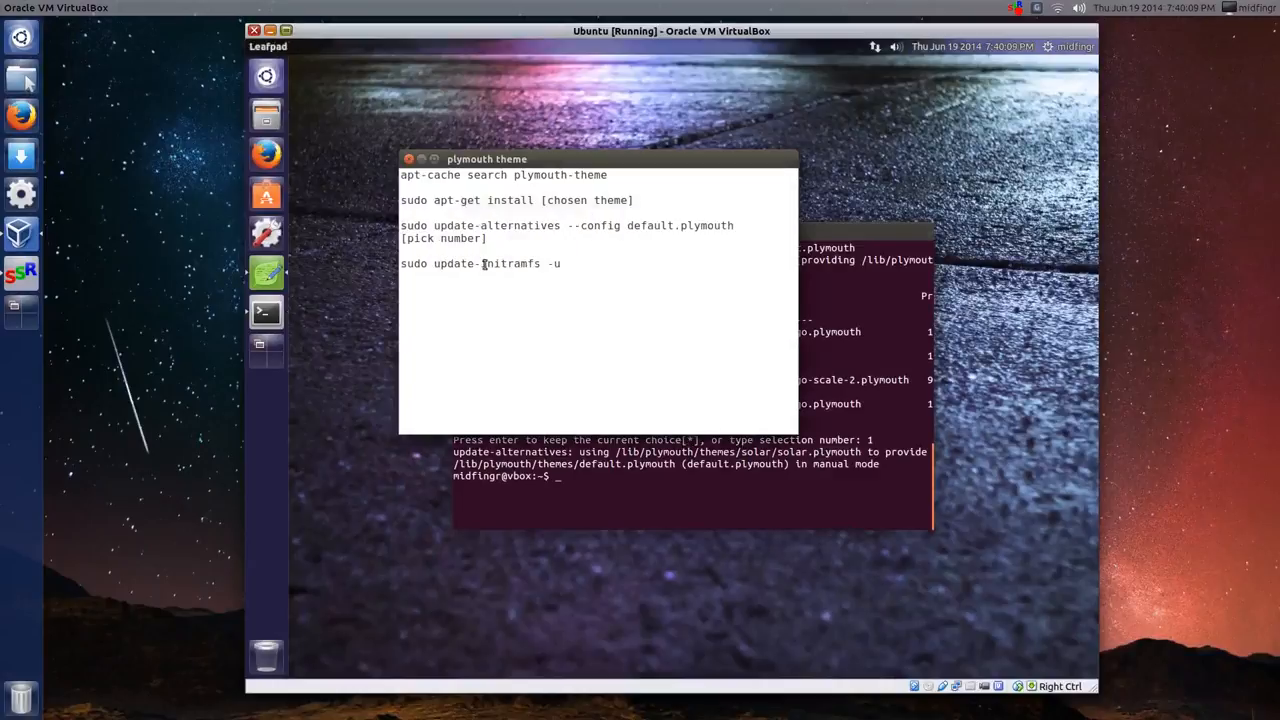
Step: Use the context menu on the update-initramfs line, then close Leafpad and Terminal
right_click(484, 268)
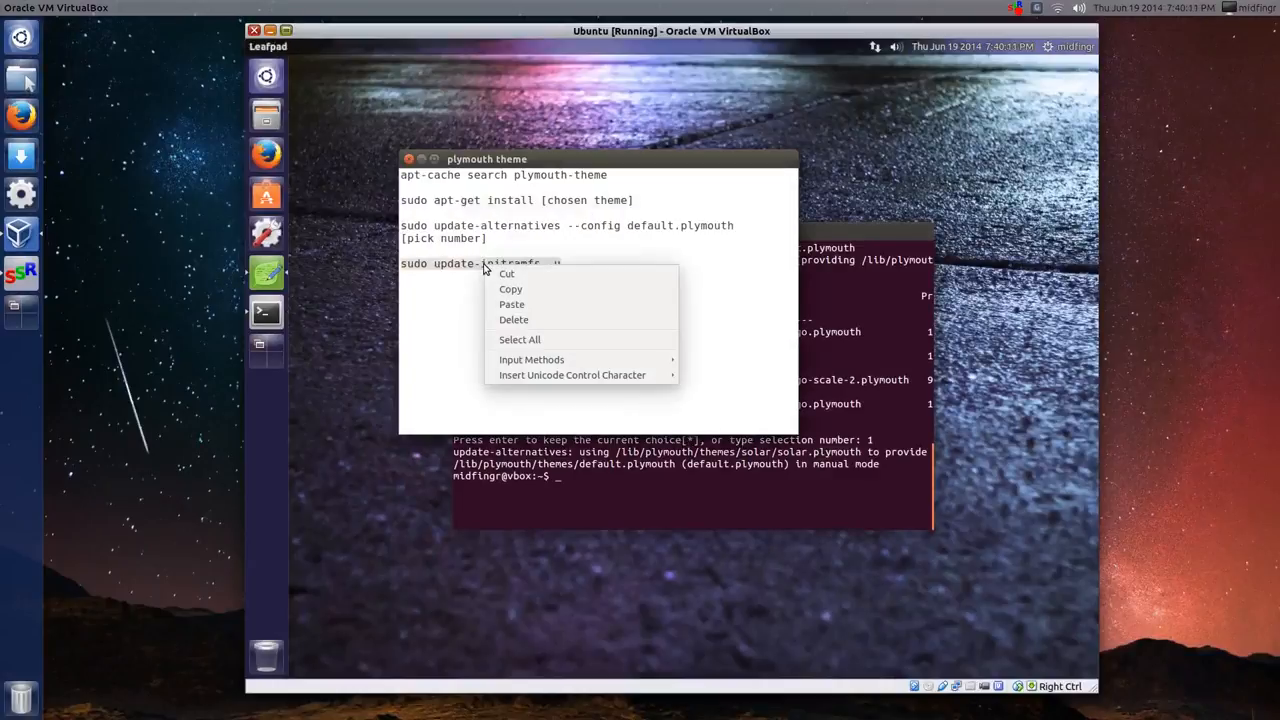
left_click(520, 340)
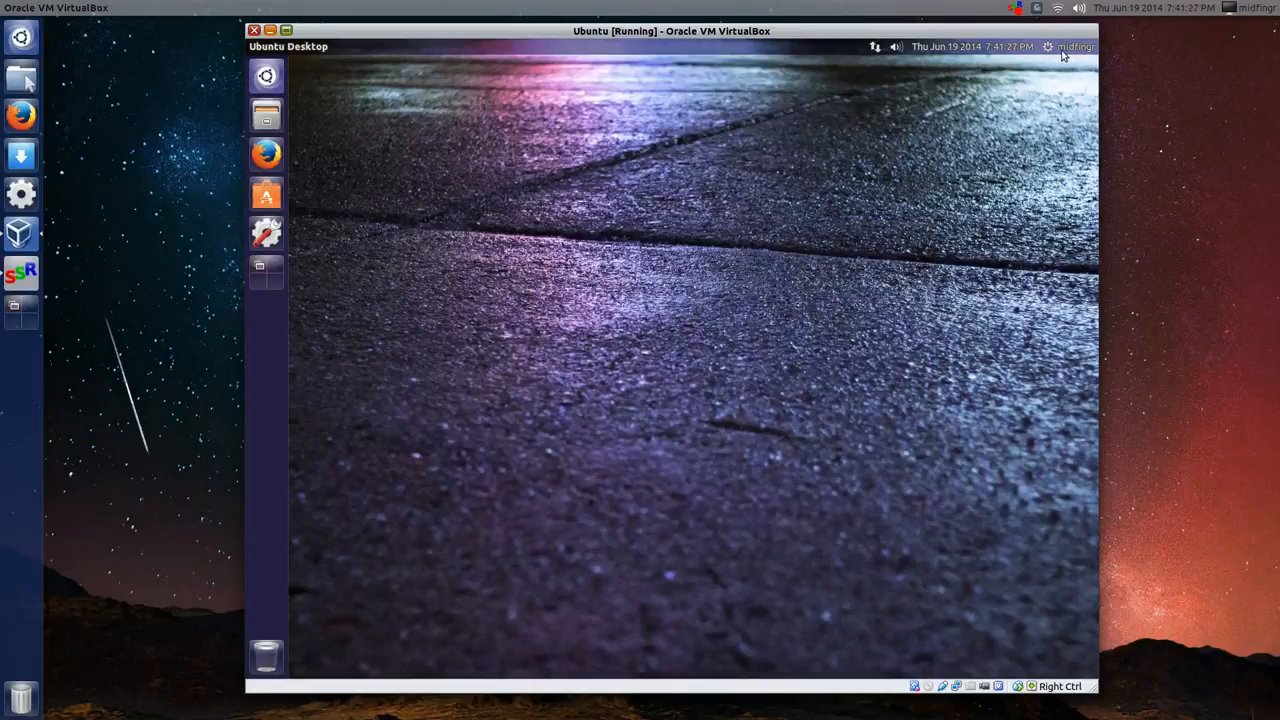
Step: Restart Ubuntu from the session menu's Shut Down… option
left_click(1068, 46)
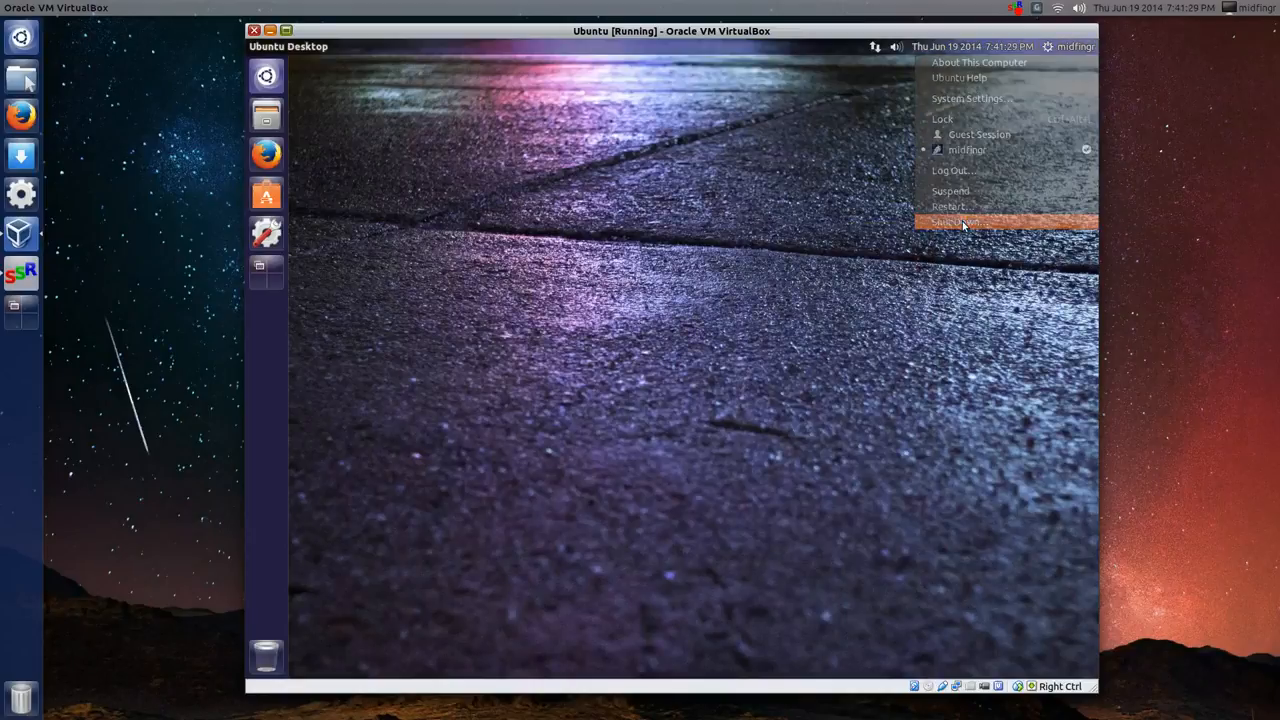
left_click(956, 220)
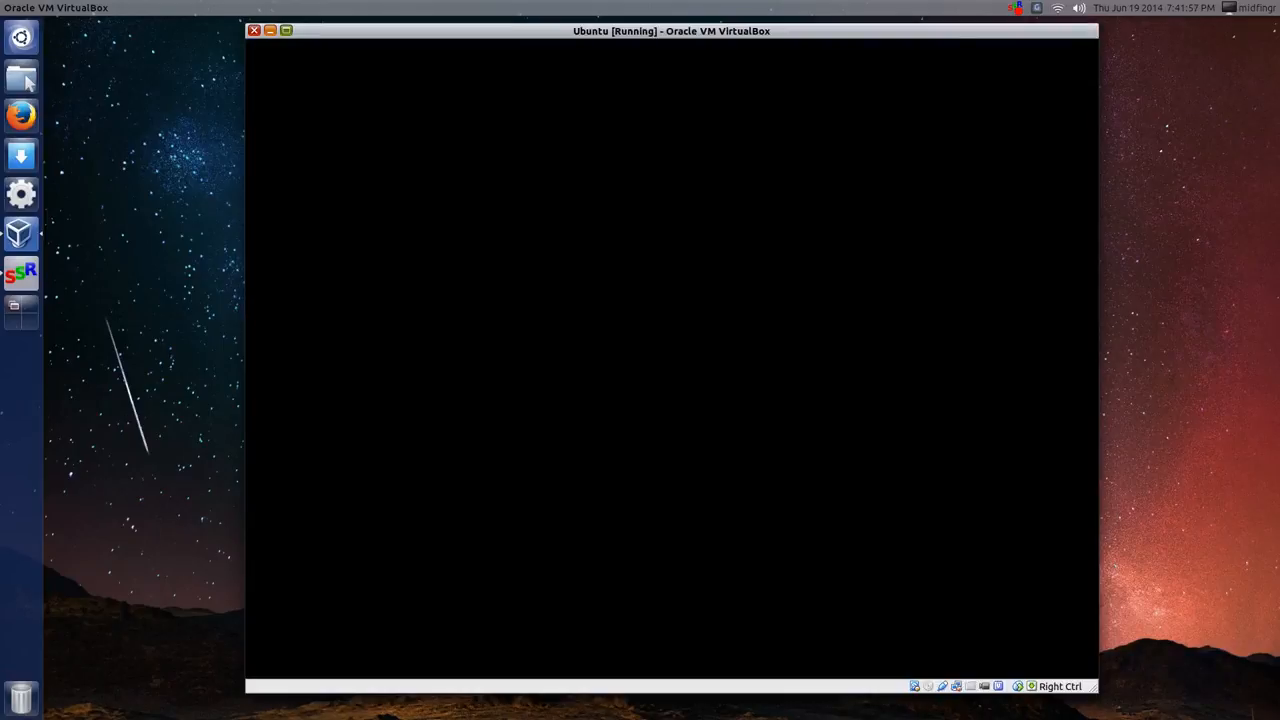
mouse_move(636, 312)
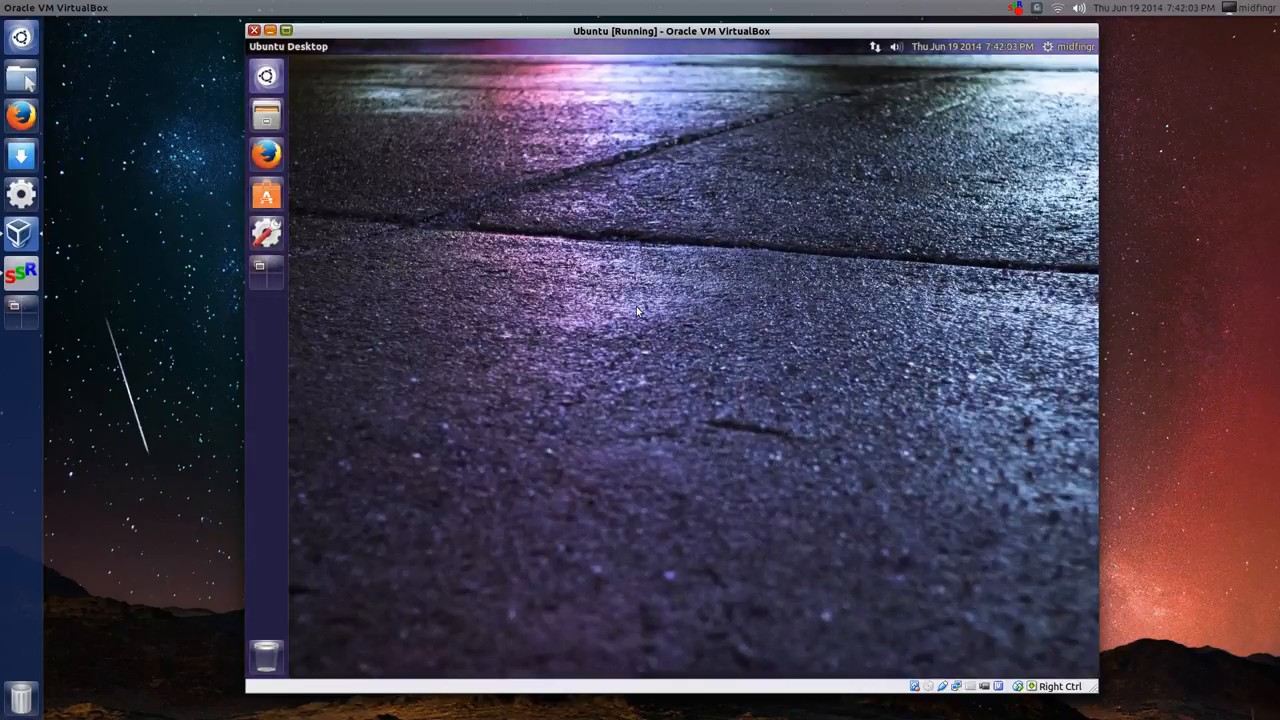
mouse_move(644, 290)
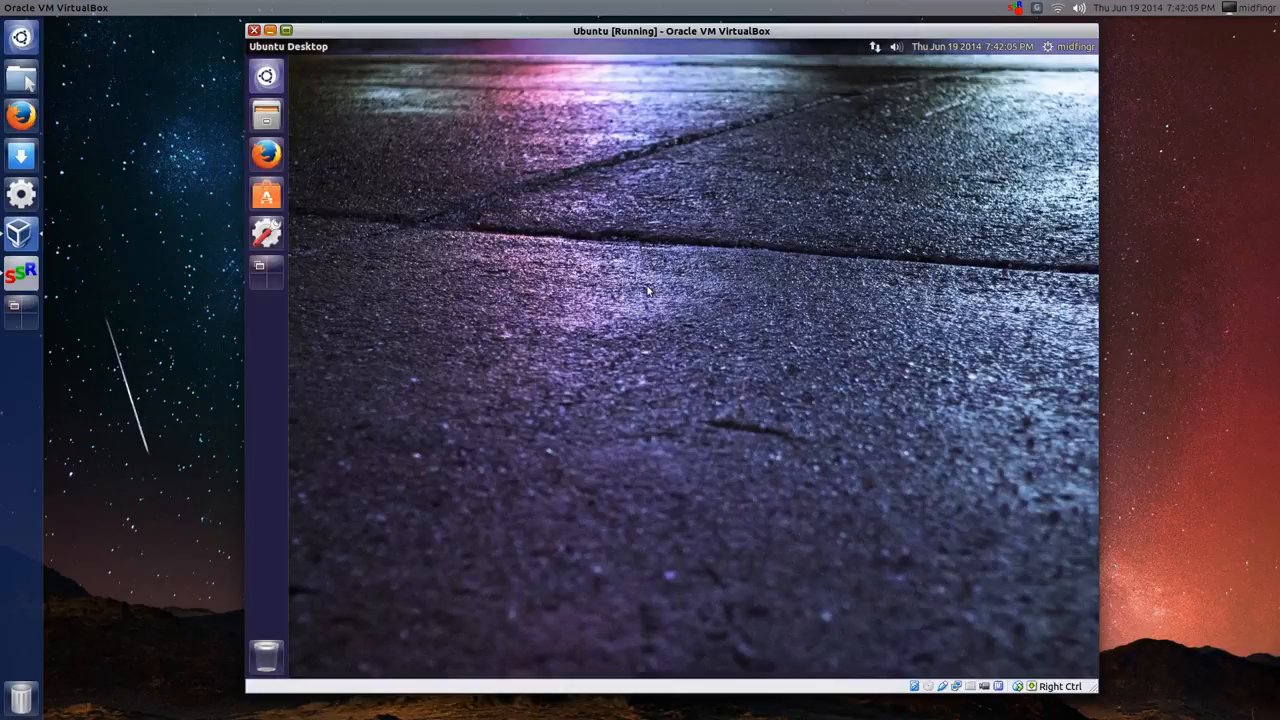